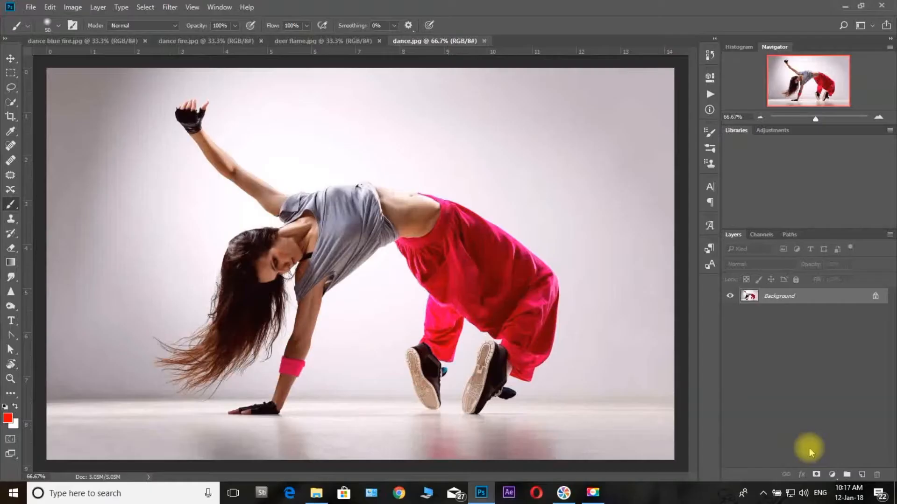
mouse_move(91, 49)
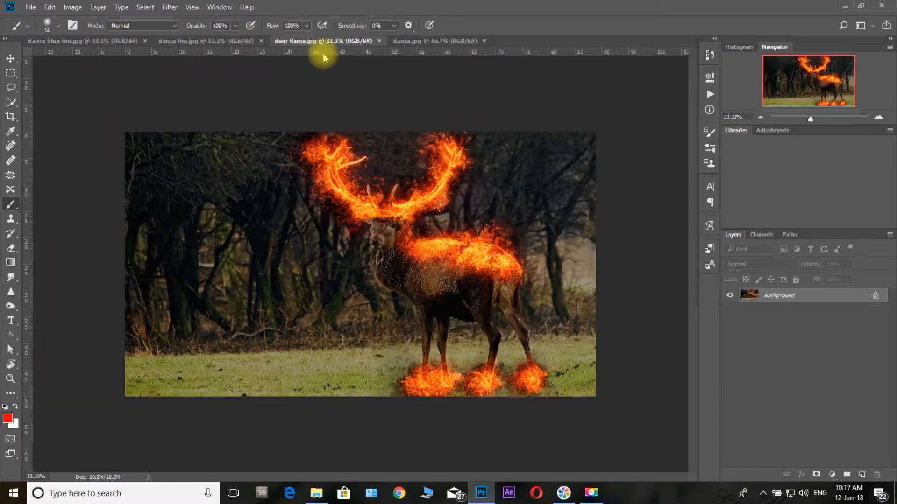
Check preferences and colour mode, then resize the dancer photo to 2080 × 1300 pixels.
left_click(407, 41)
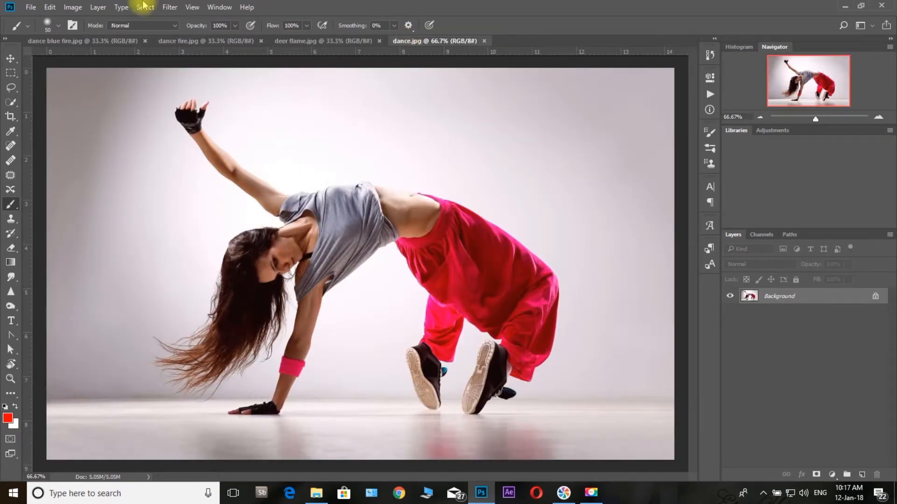
left_click(49, 7)
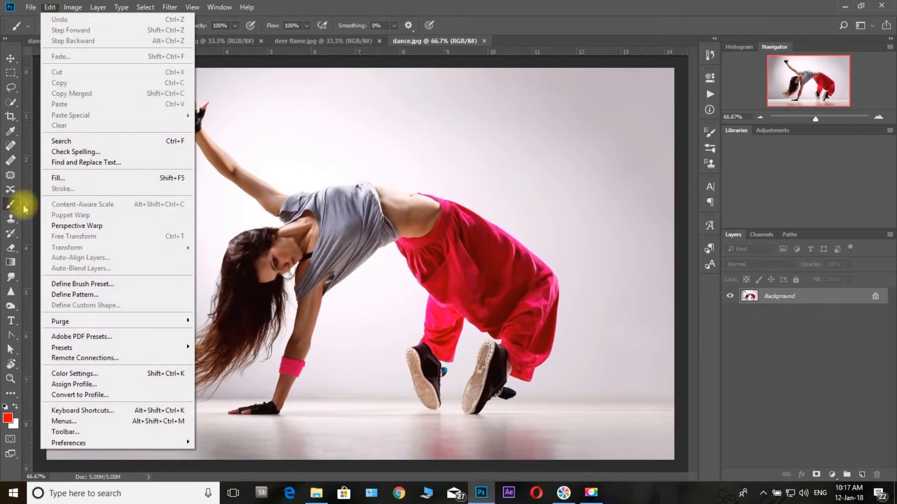
mouse_move(69, 443)
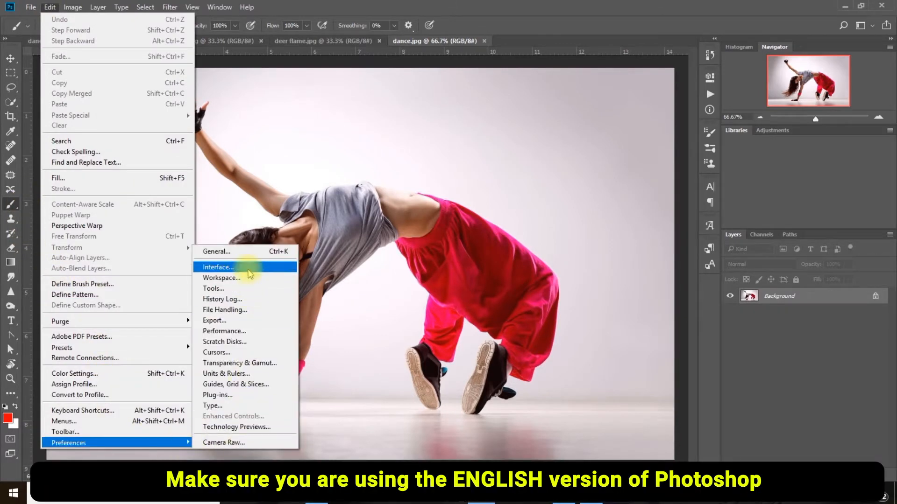
left_click(218, 267)
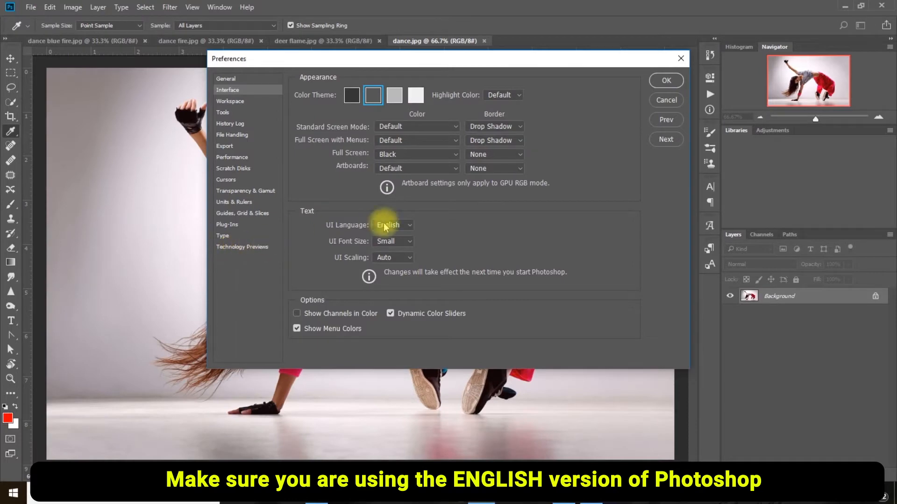
mouse_move(405, 223)
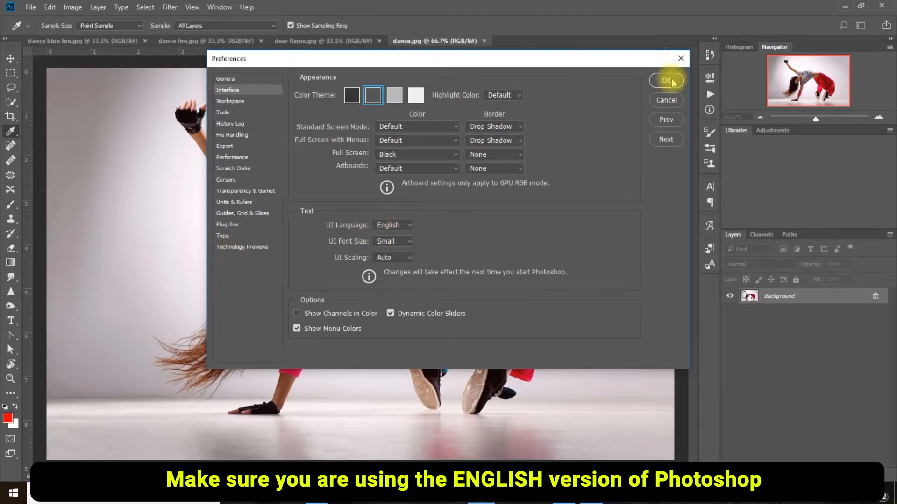
left_click(665, 80)
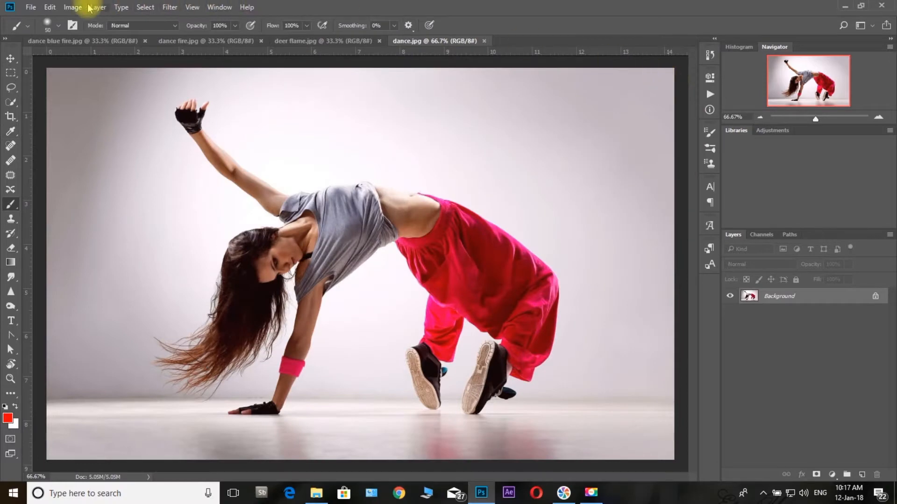
left_click(72, 7)
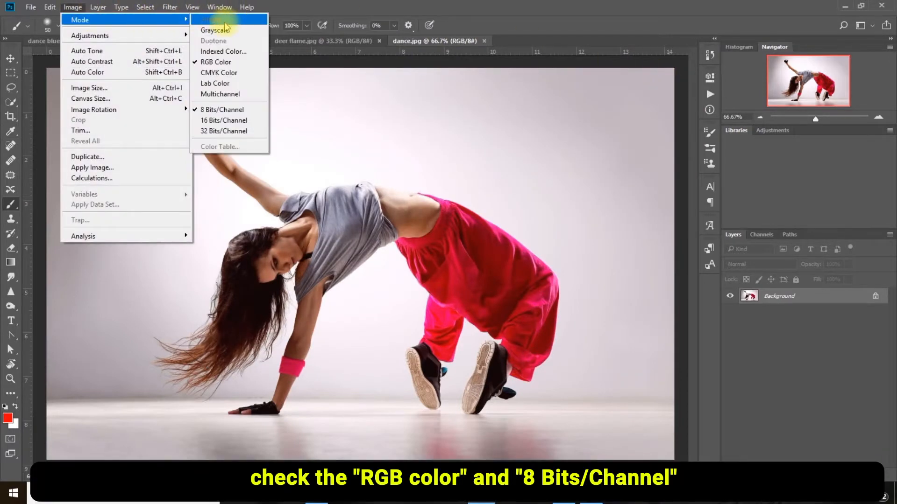
mouse_move(224, 110)
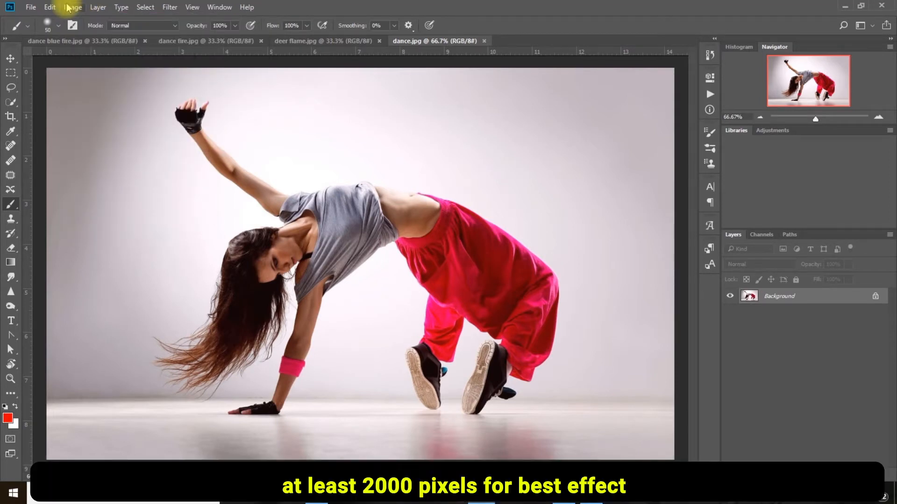
left_click(73, 7)
type("2080")
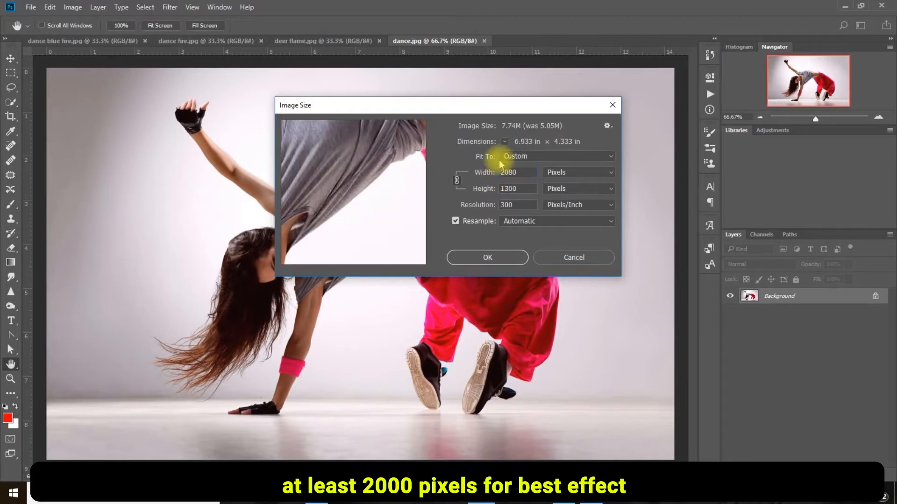
mouse_move(517, 257)
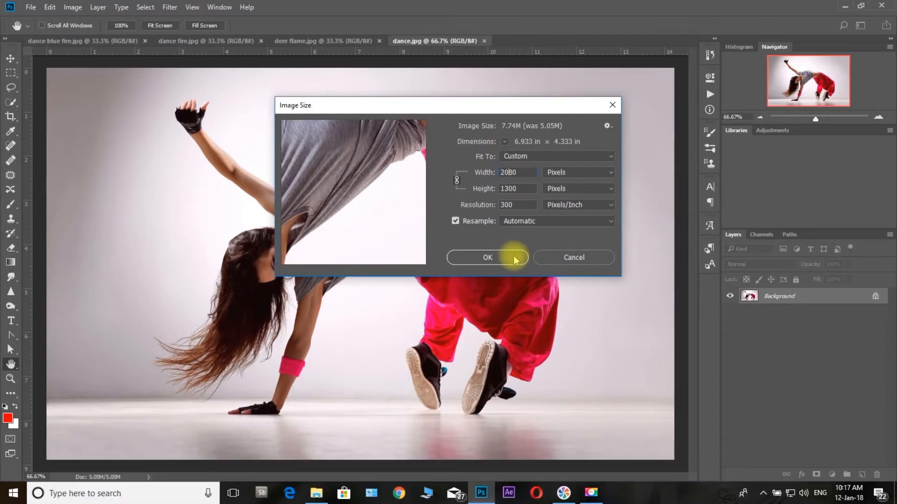
left_click(487, 257)
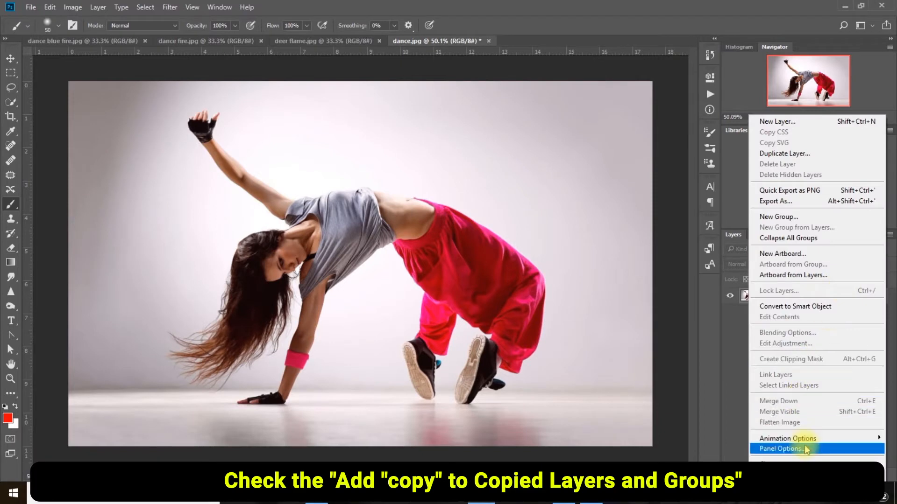
left_click(780, 448)
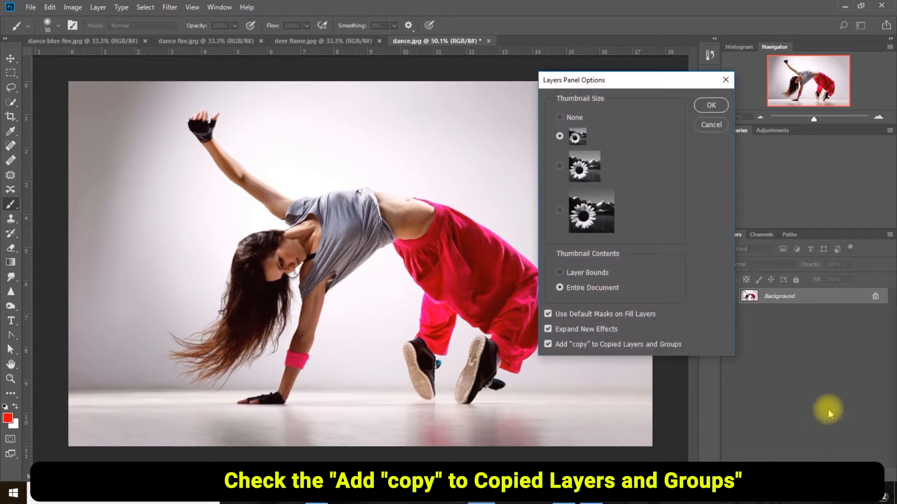
mouse_move(548, 344)
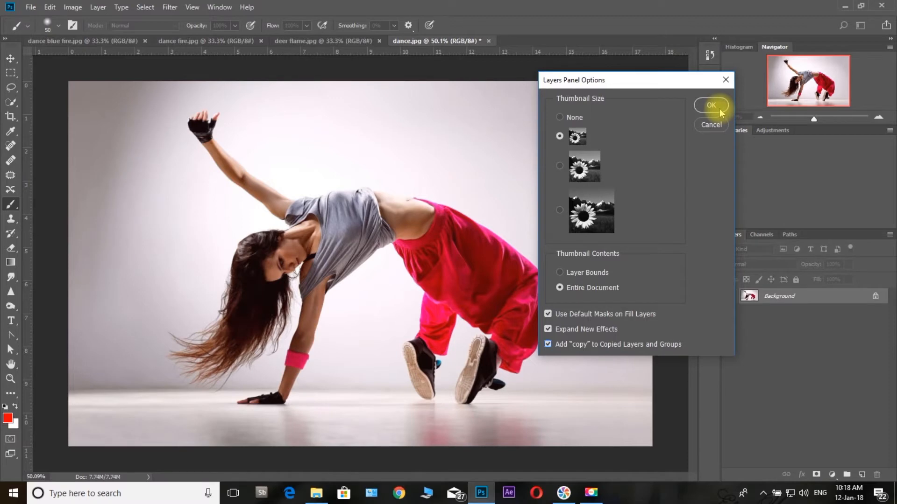
left_click(710, 105)
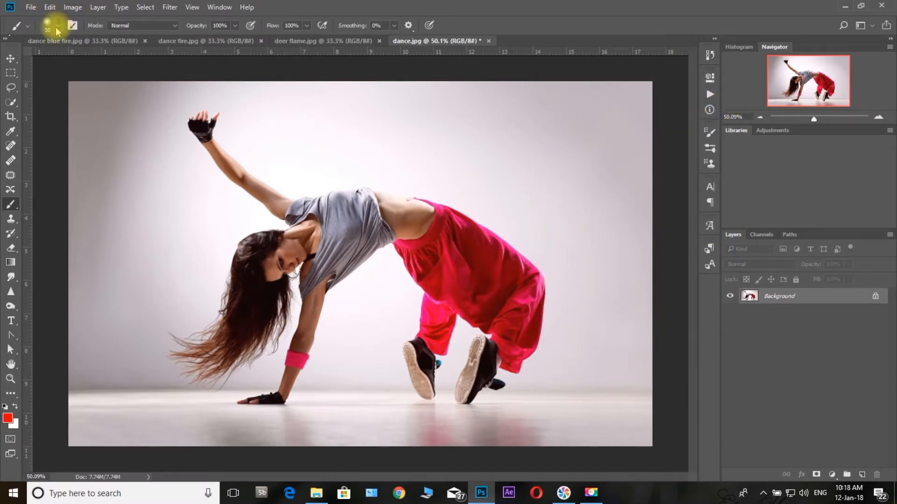
Import the Brushes.abr file from the Burn 2 Photoshop Action folder.
left_click(153, 25)
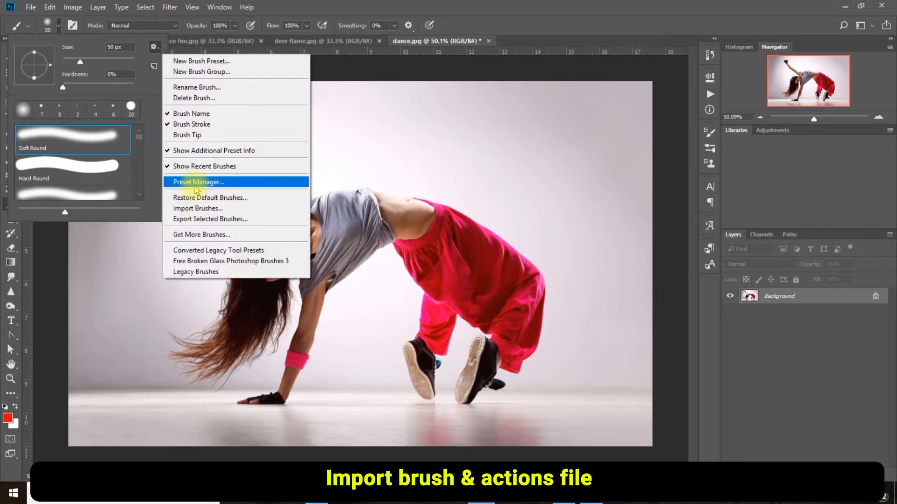
left_click(198, 208)
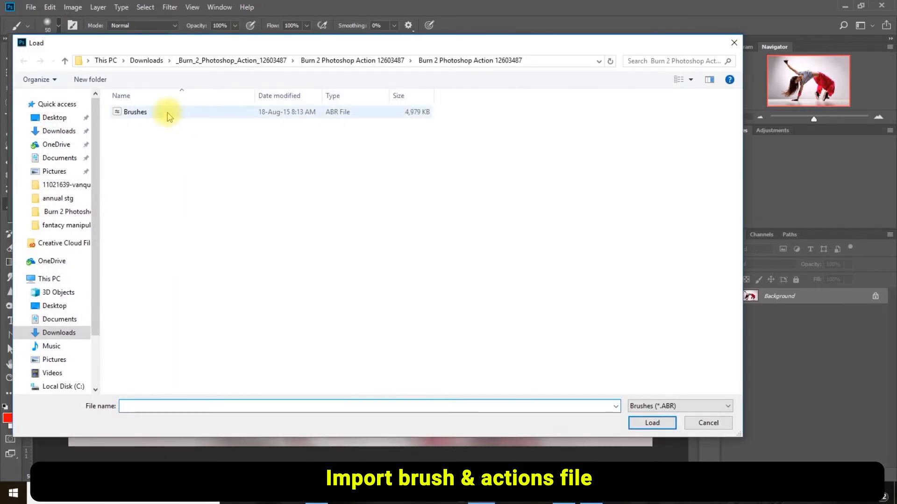
mouse_move(344, 60)
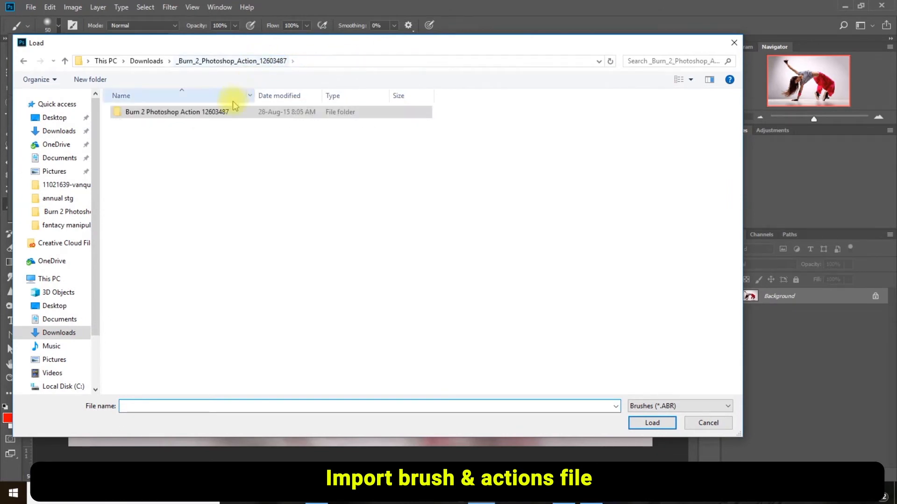
double_click(177, 112)
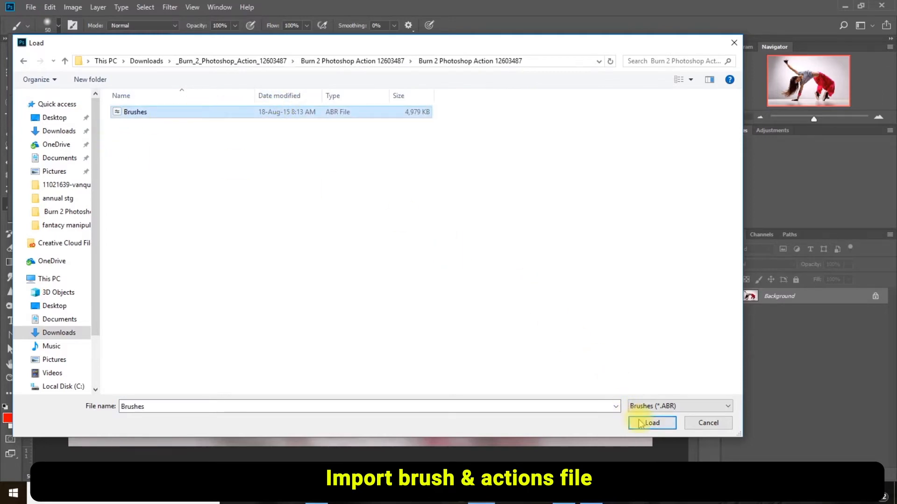
left_click(651, 422)
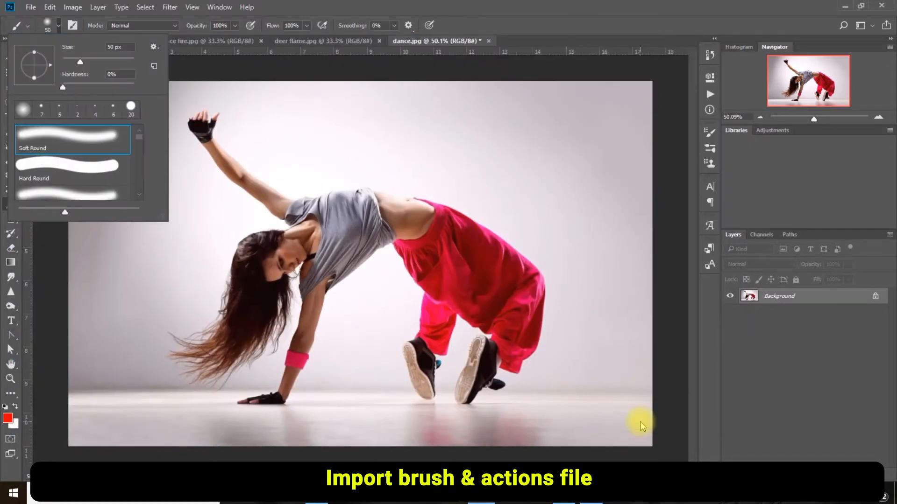
mouse_move(712, 97)
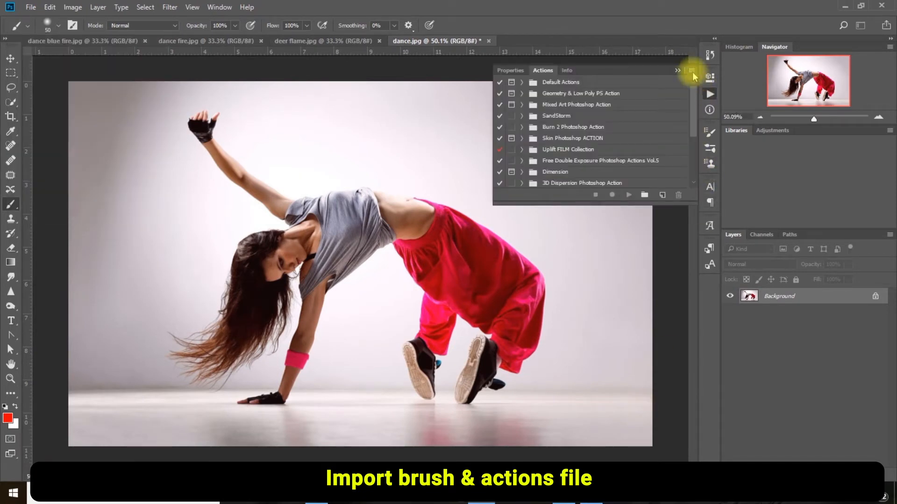
Load the Burn 2 Photoshop Action.atn actions file into the Actions panel.
left_click(677, 69)
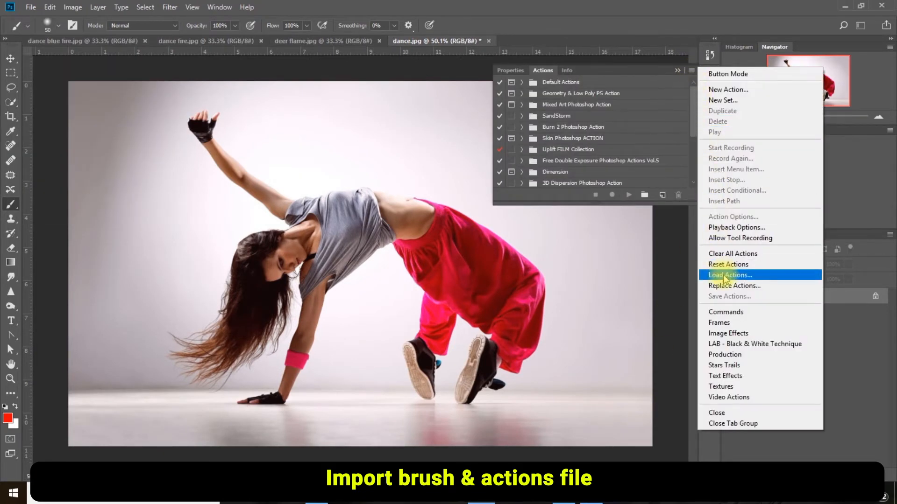
left_click(731, 275)
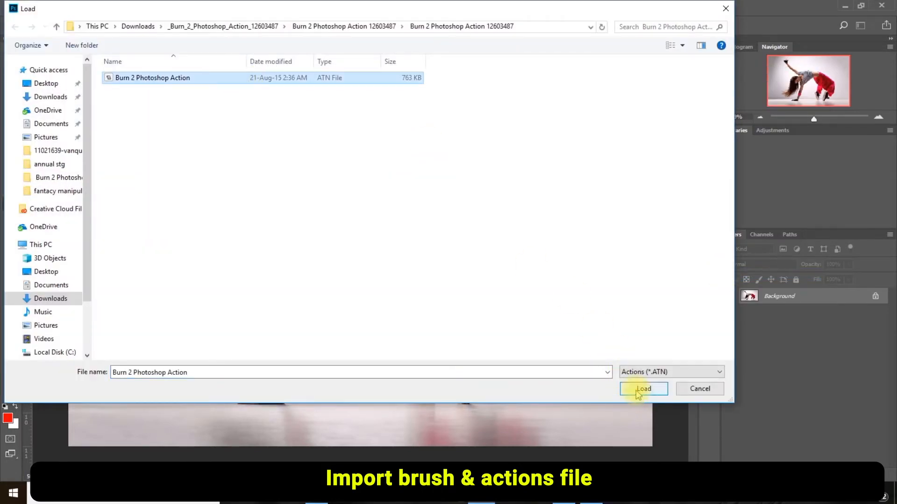
left_click(642, 389)
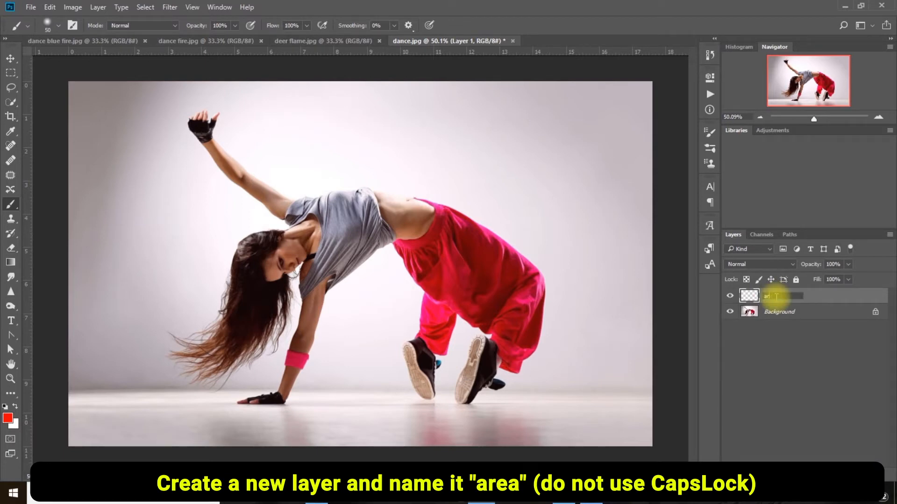
Name the new layer above the Background 'area'.
type("area")
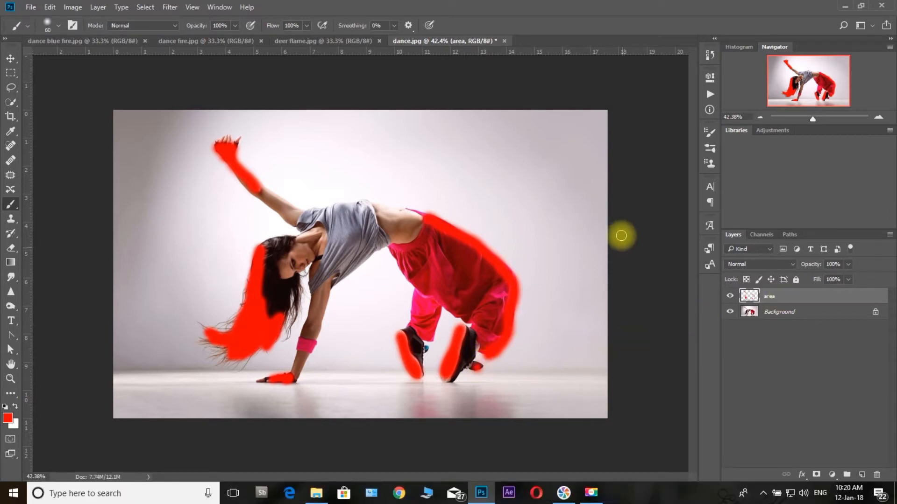
mouse_move(709, 95)
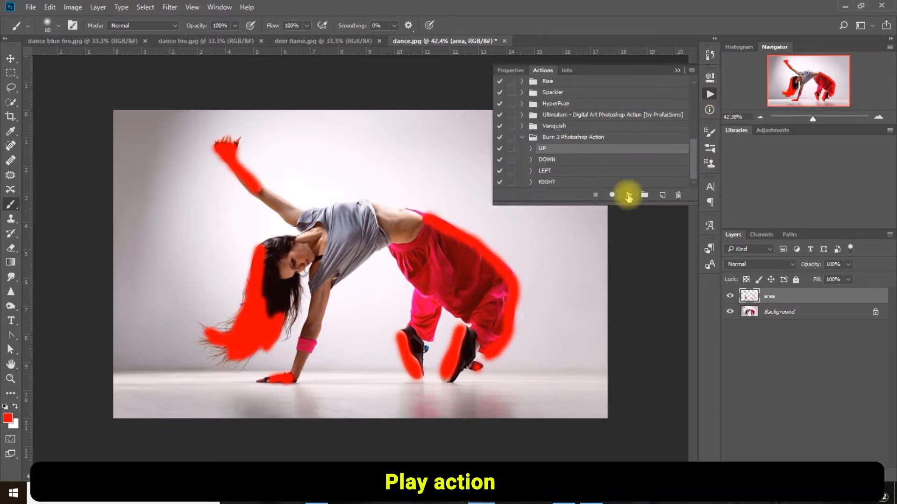
Play the Burn 2 Photoshop Action > UP action on the painted dancer photo.
left_click(627, 194)
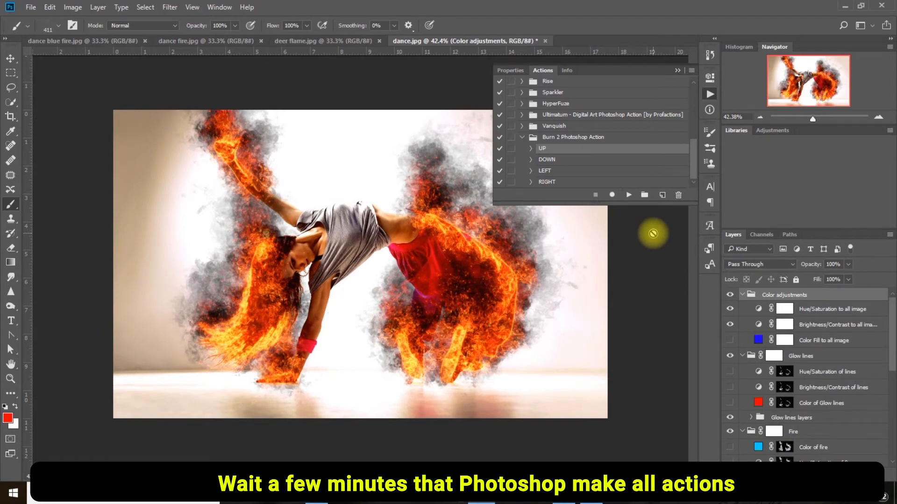
mouse_move(611, 257)
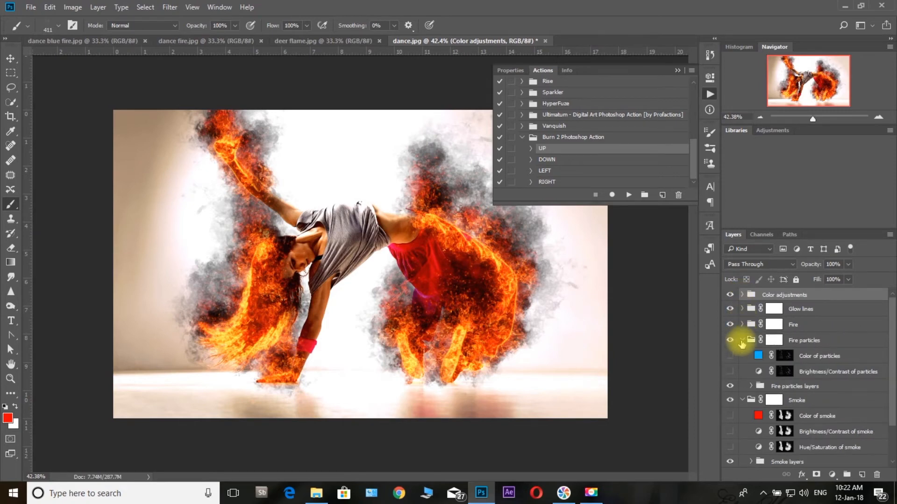
Set the Color of fire and Color of Glow lines fills to green.
left_click(743, 340)
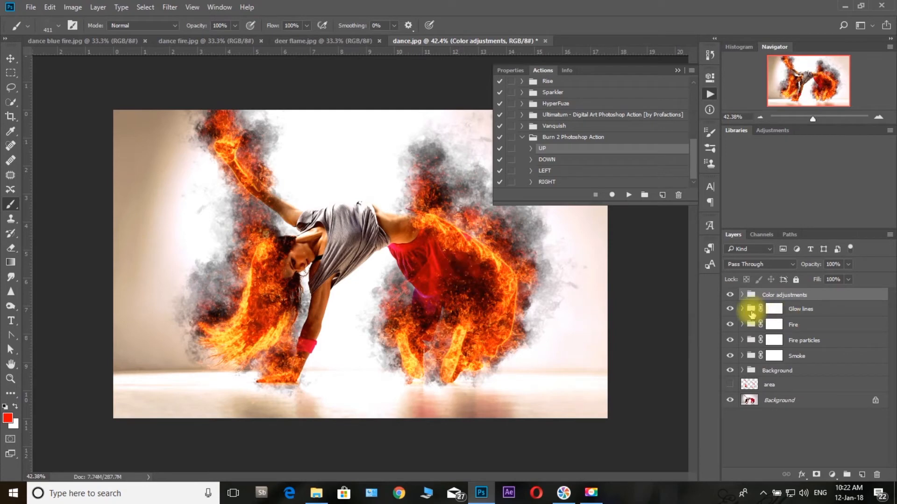
left_click(742, 324)
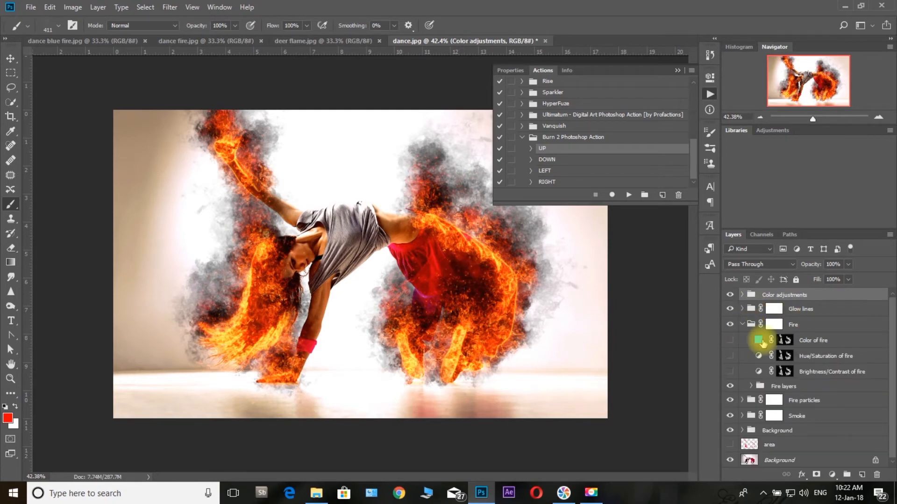
left_click(729, 340)
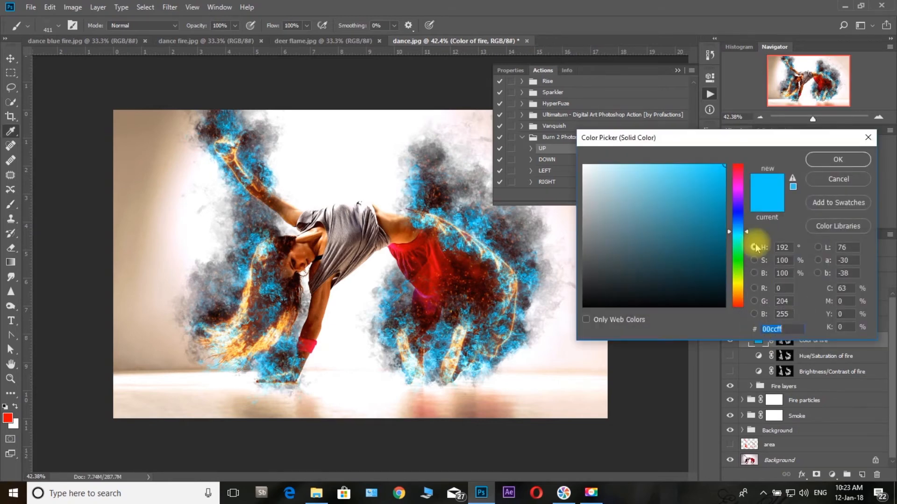
left_click(709, 199)
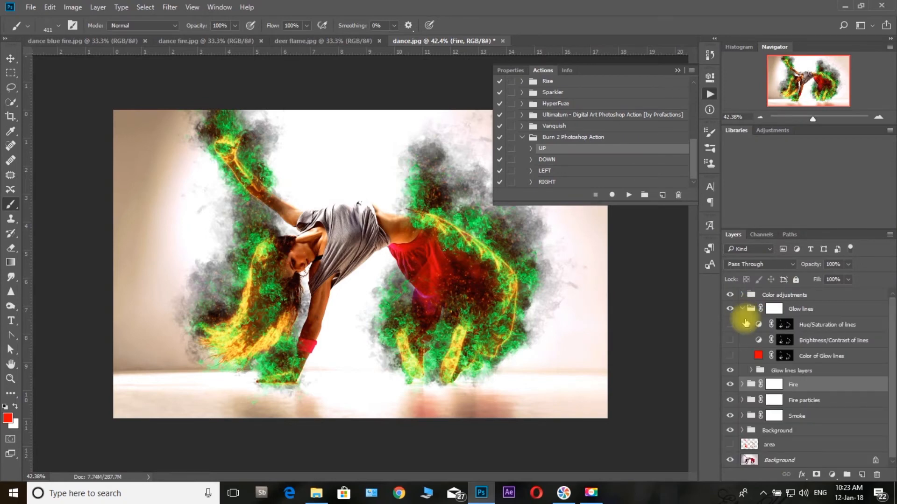
double_click(758, 355)
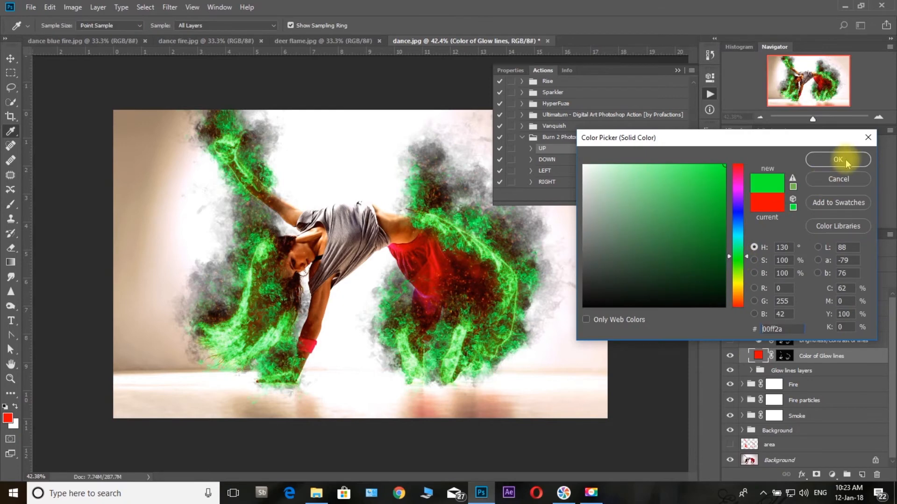
left_click(837, 159)
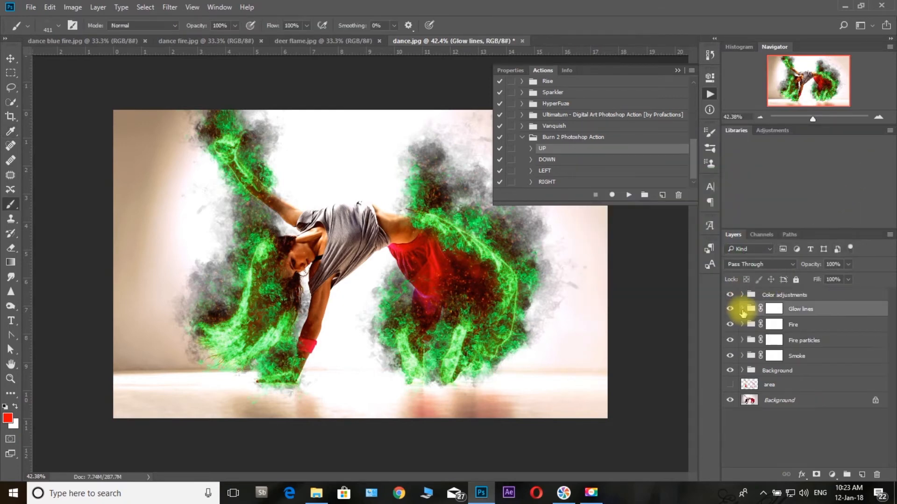
Enable the Color of particles layer and set it to green.
left_click(742, 341)
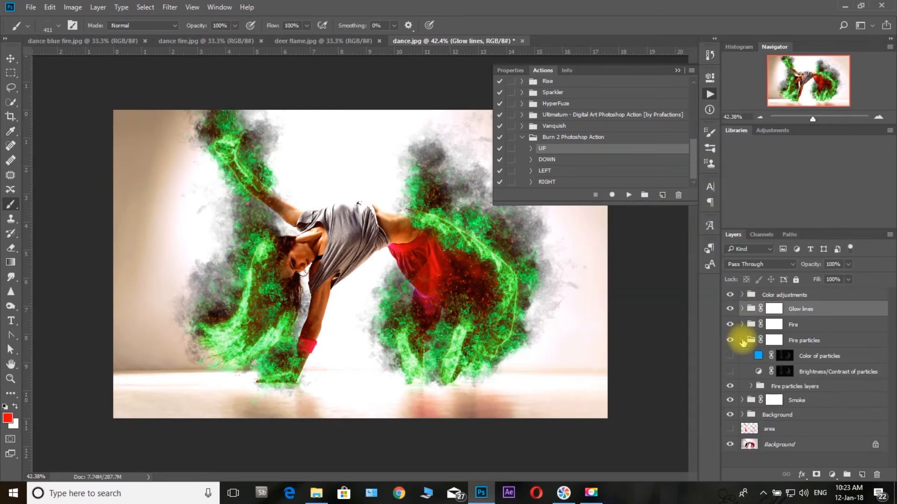
left_click(731, 356)
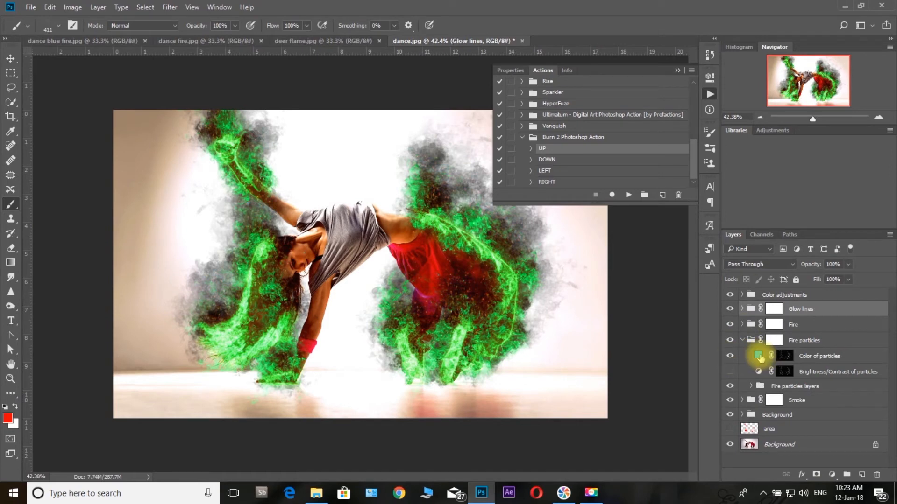
double_click(761, 356)
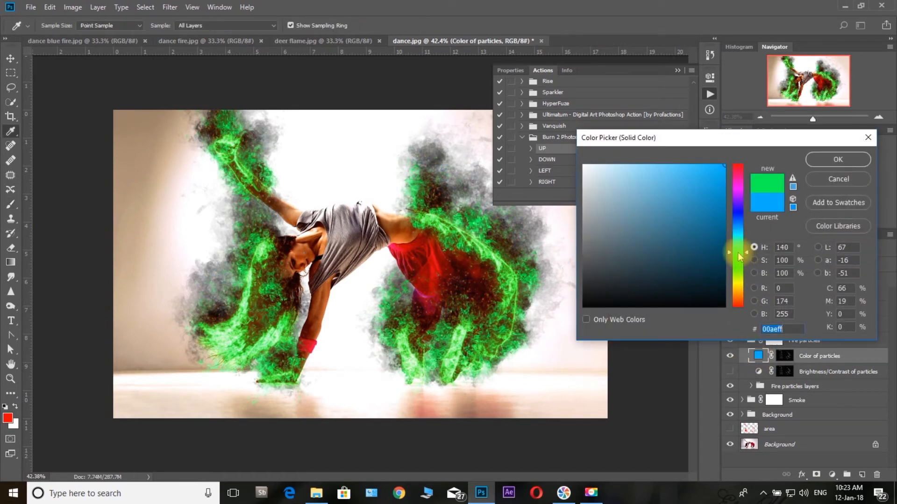
left_click(836, 158)
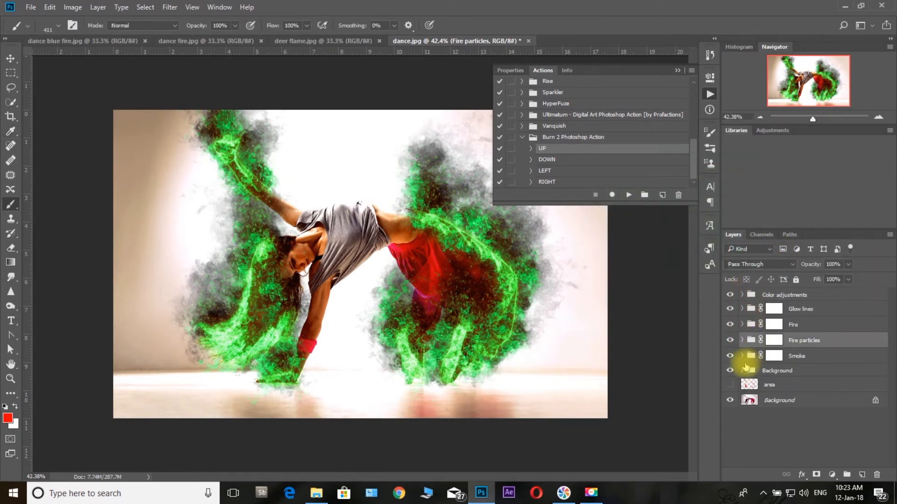
Set the Color of smoke fill to a slightly softer green.
left_click(742, 356)
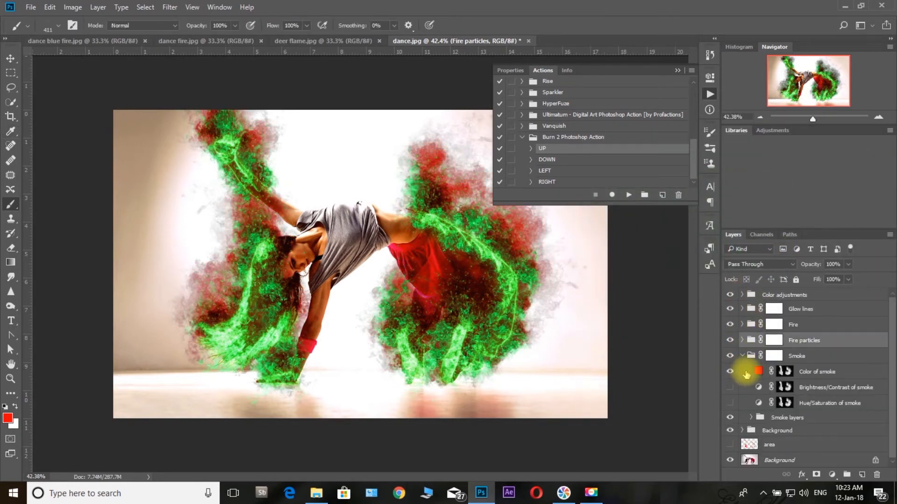
left_click(731, 371)
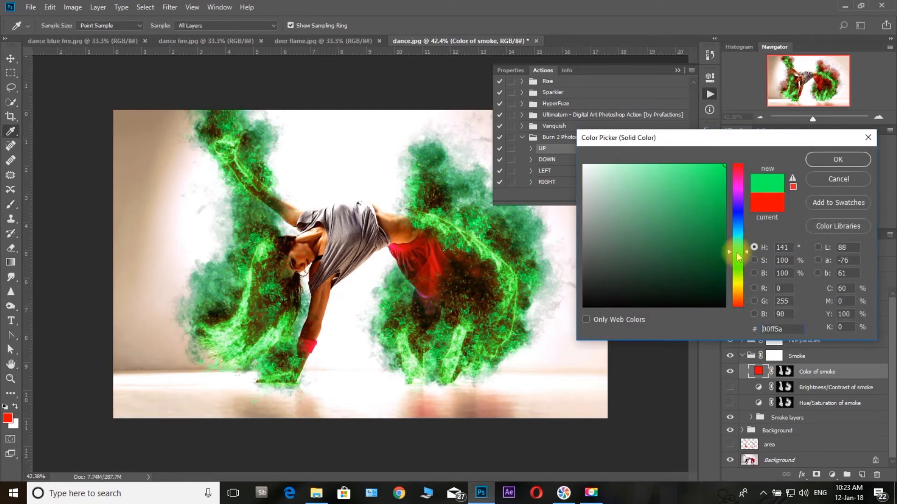
left_click(700, 169)
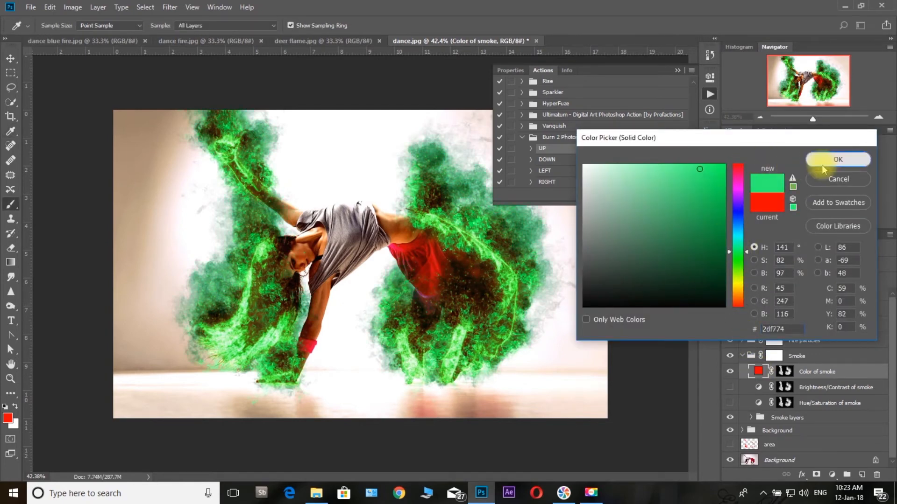
left_click(837, 159)
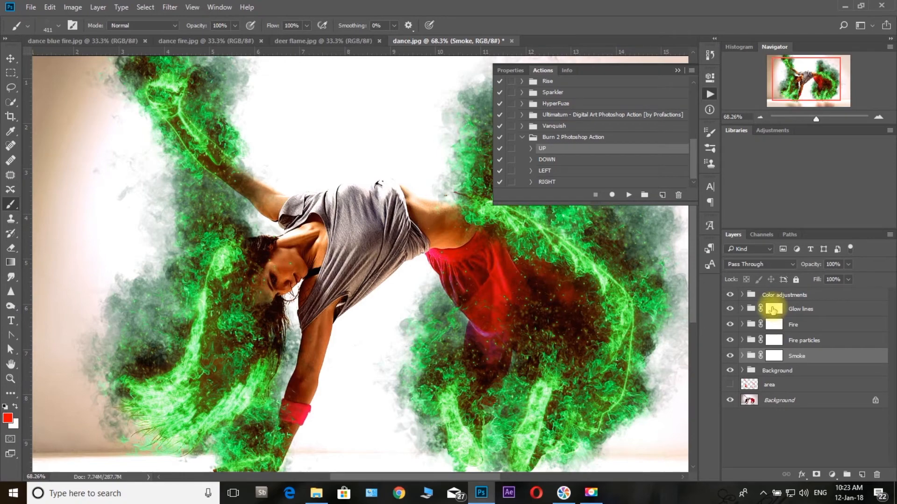
Paint the Fire and Glow lines masks black over her face with a small brush.
left_click(775, 324)
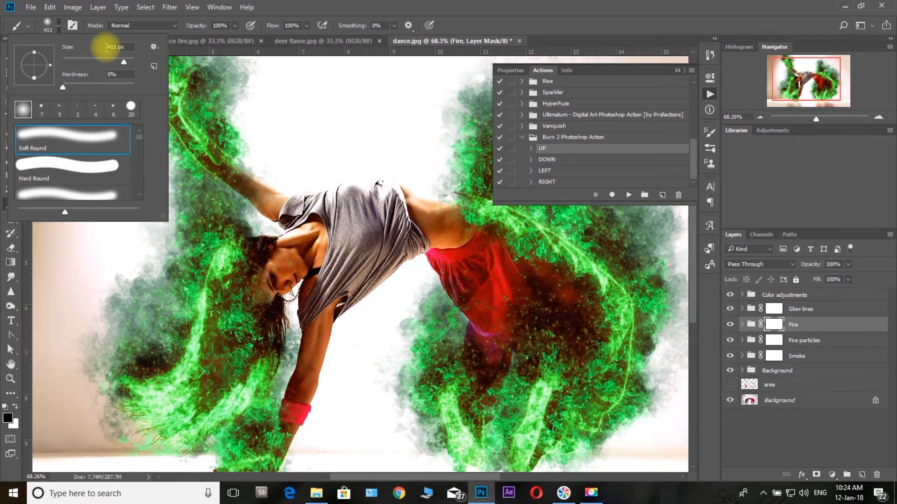
left_click(289, 266)
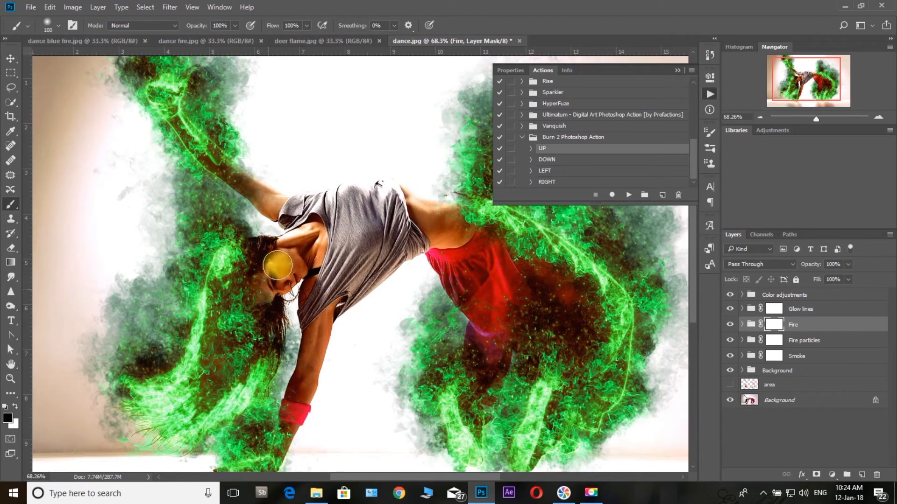
left_click(801, 308)
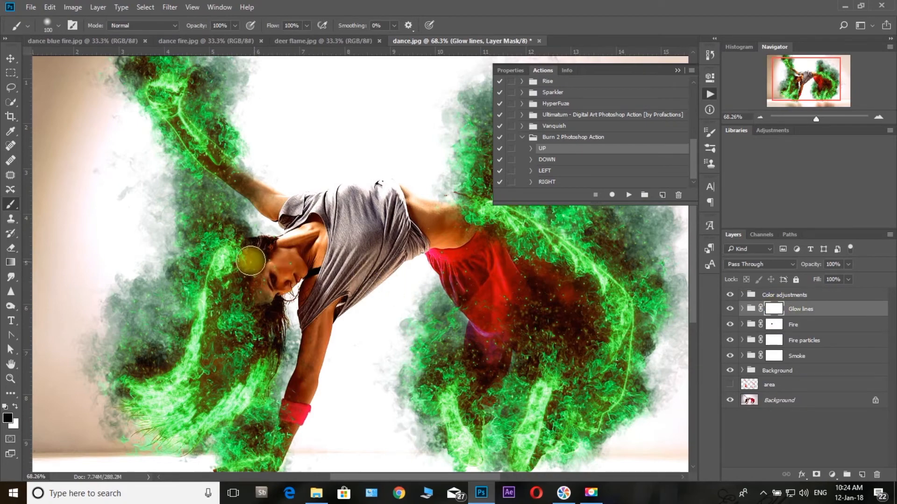
mouse_move(277, 302)
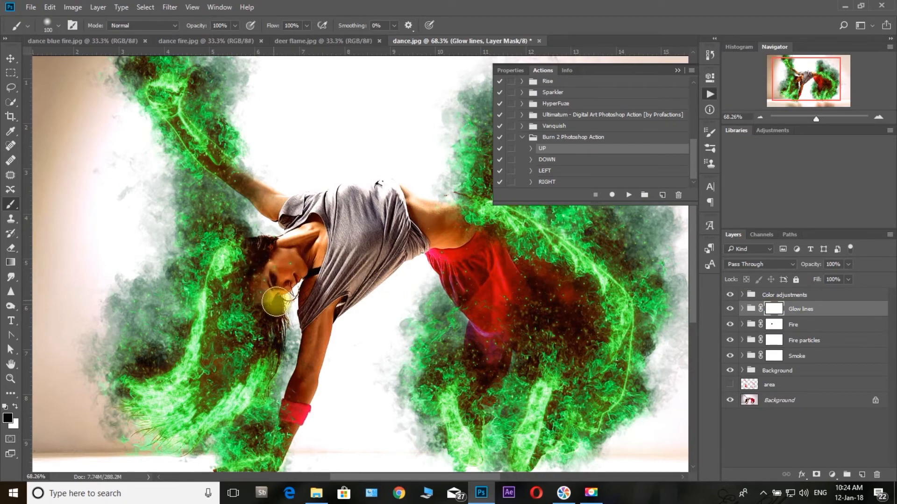
left_click(804, 341)
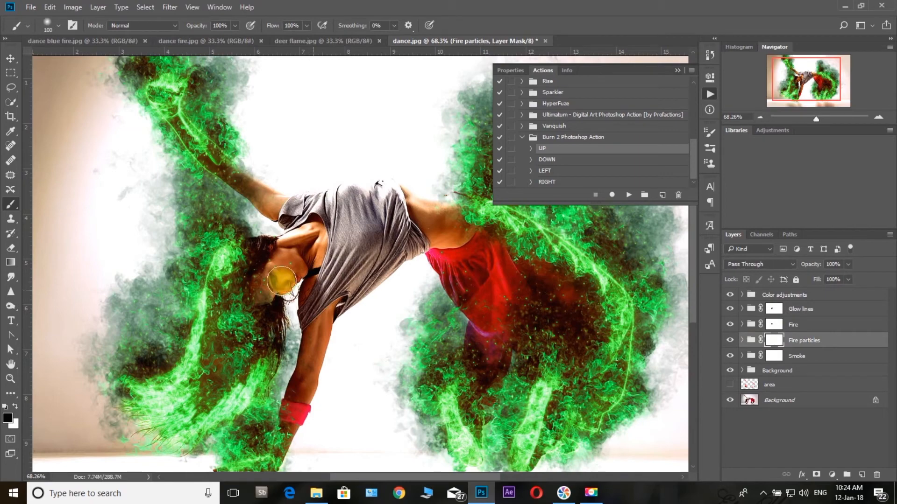
mouse_move(270, 266)
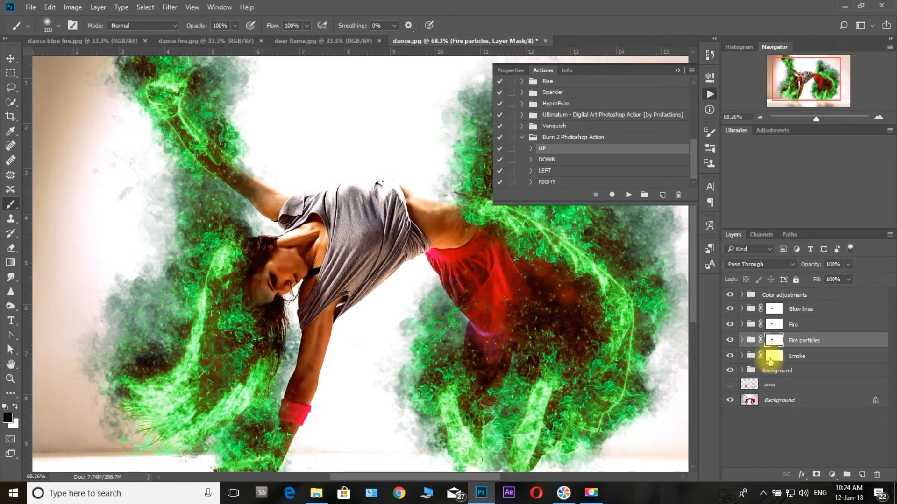
left_click(796, 356)
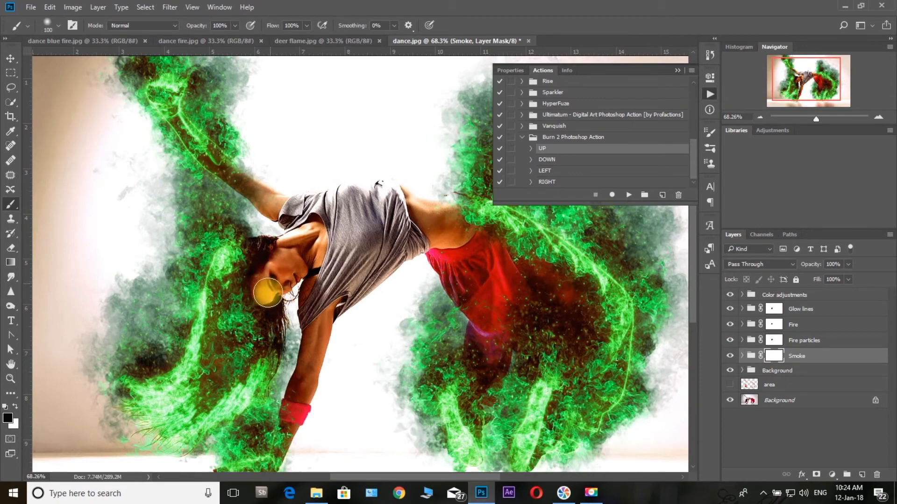